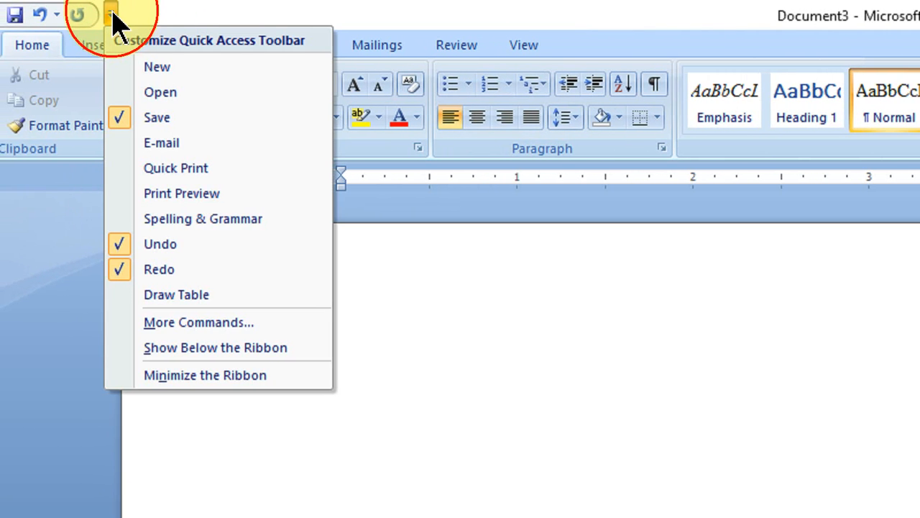
mouse_move(288, 325)
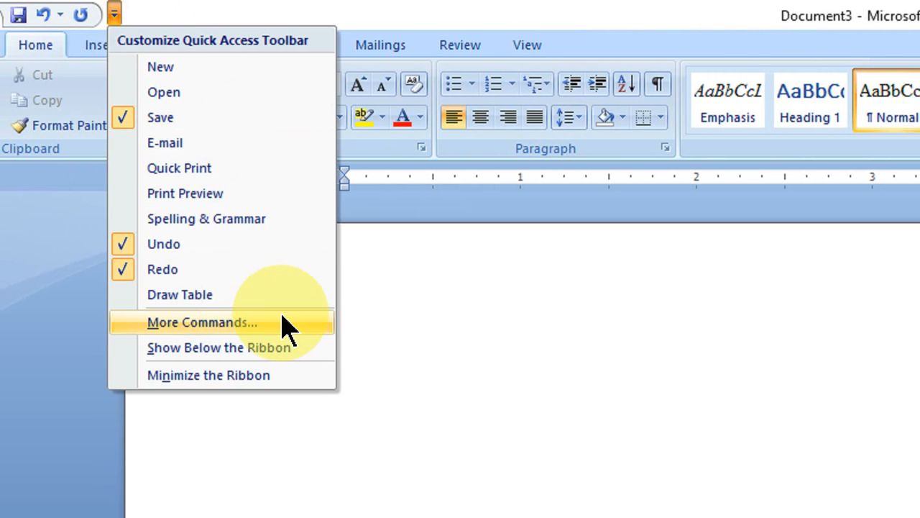
Open More Commands from the Customize Quick Access Toolbar dropdown
click(202, 322)
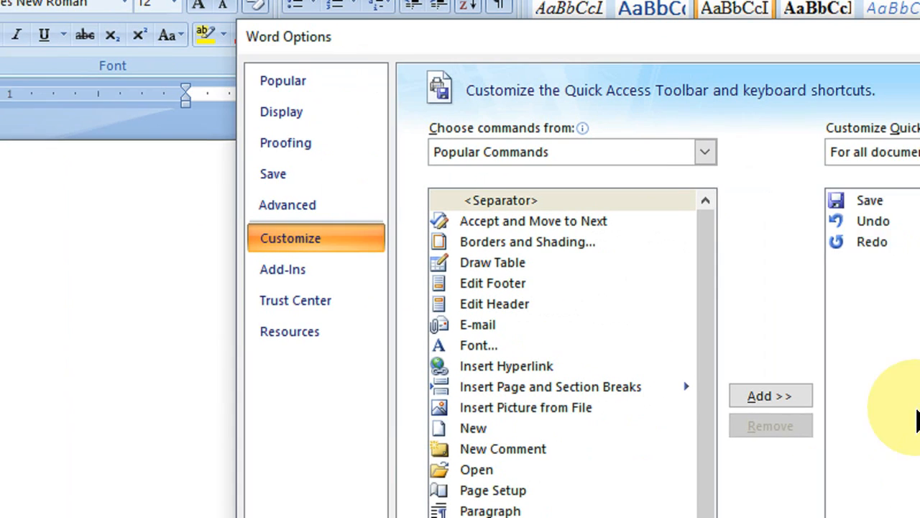
mouse_move(514, 166)
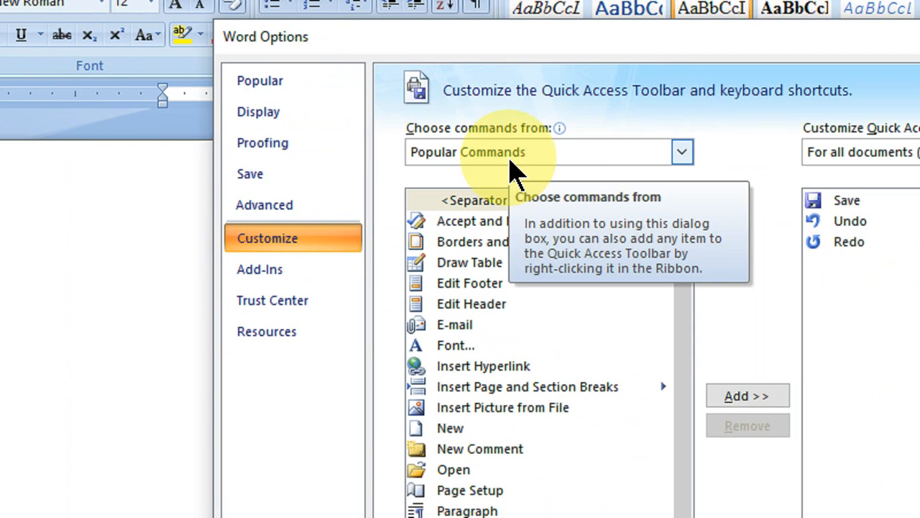
mouse_move(506, 180)
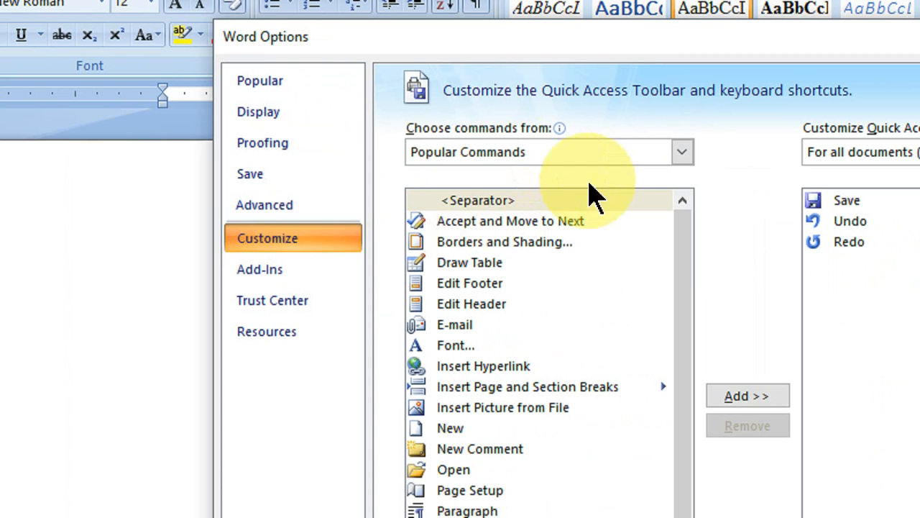
mouse_move(594, 157)
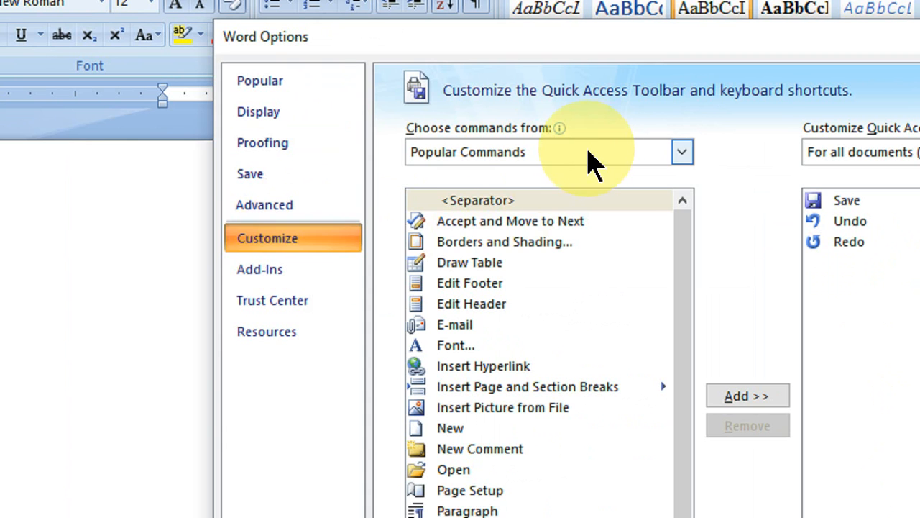
Add Calculate from All Commands to the Quick Access Toolbar and confirm with OK
click(682, 151)
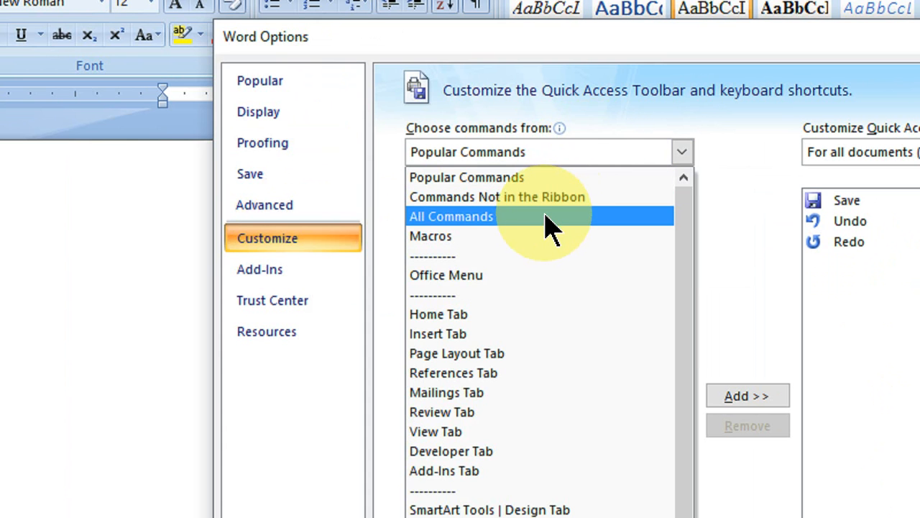
mouse_move(503, 223)
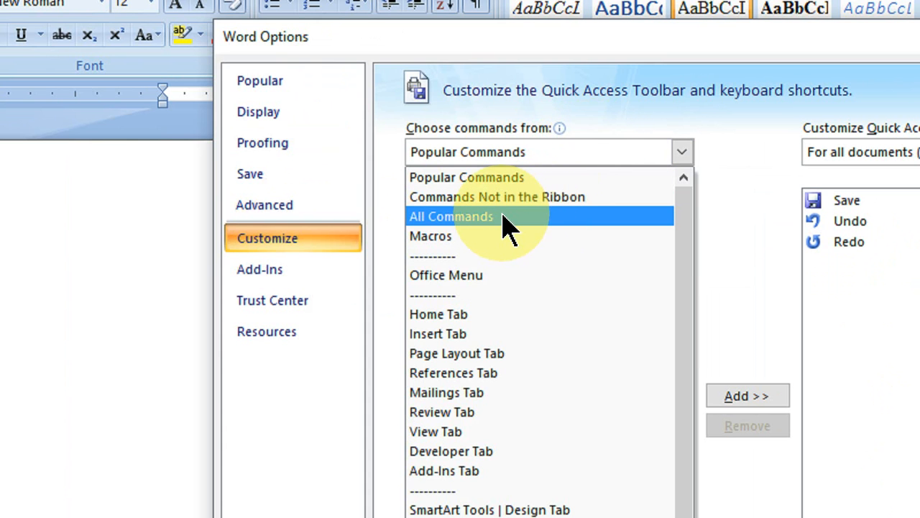
click(452, 216)
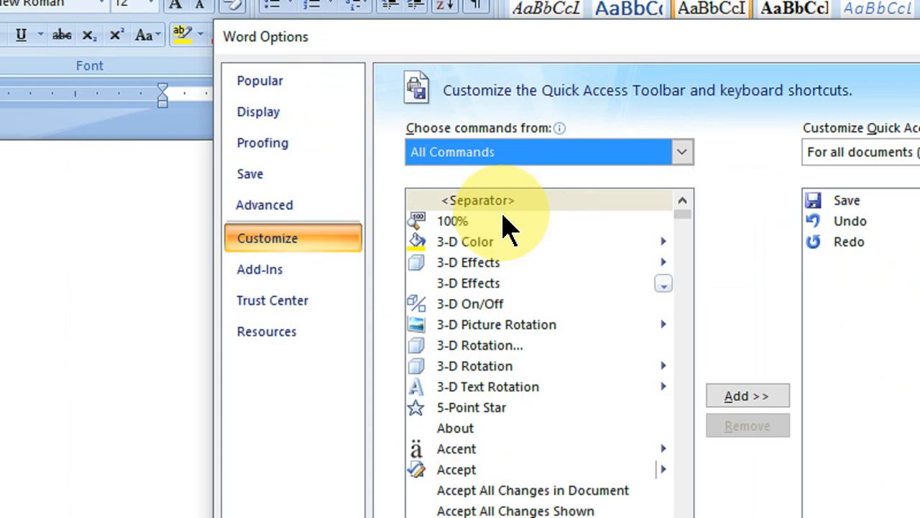
scroll(down, 3)
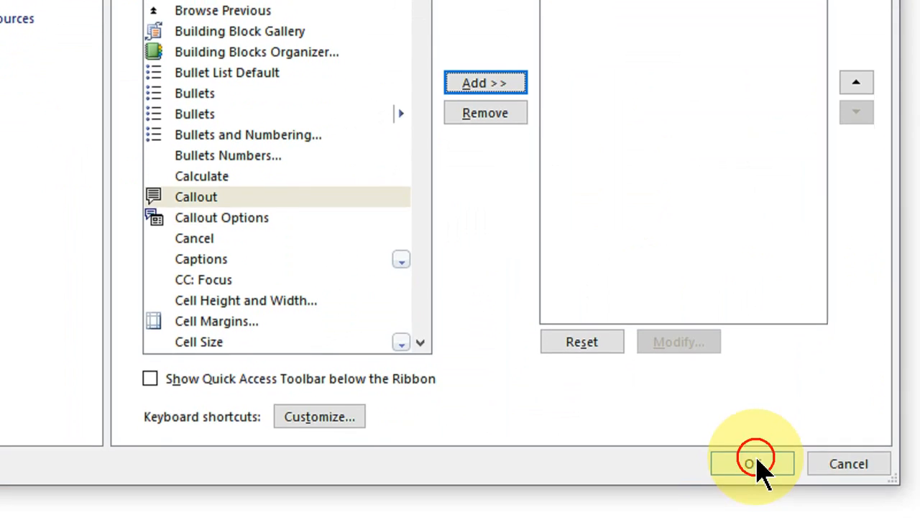
click(752, 463)
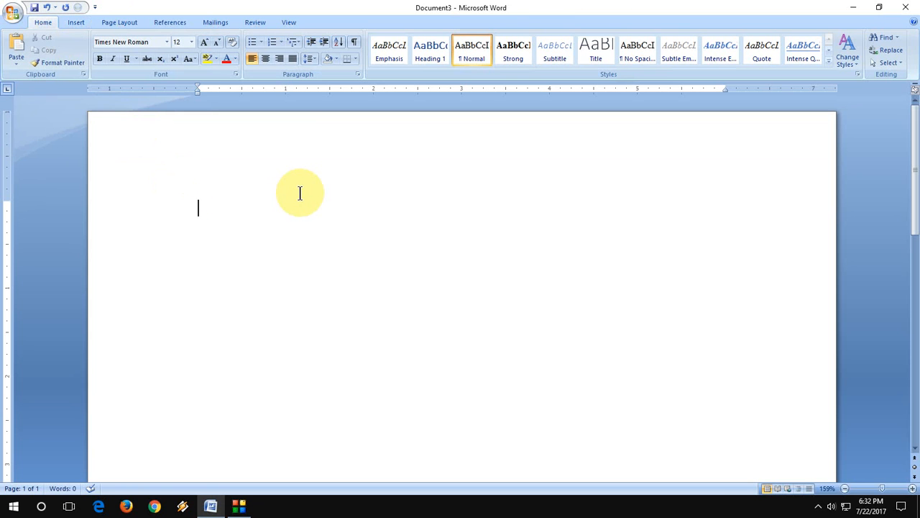
Type the expression 200-99 into the blank document
text(200-)
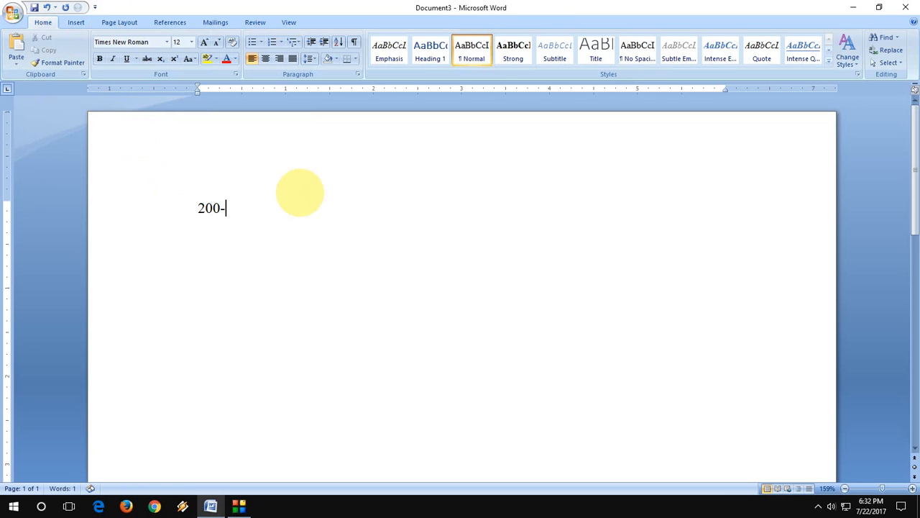
text(99)
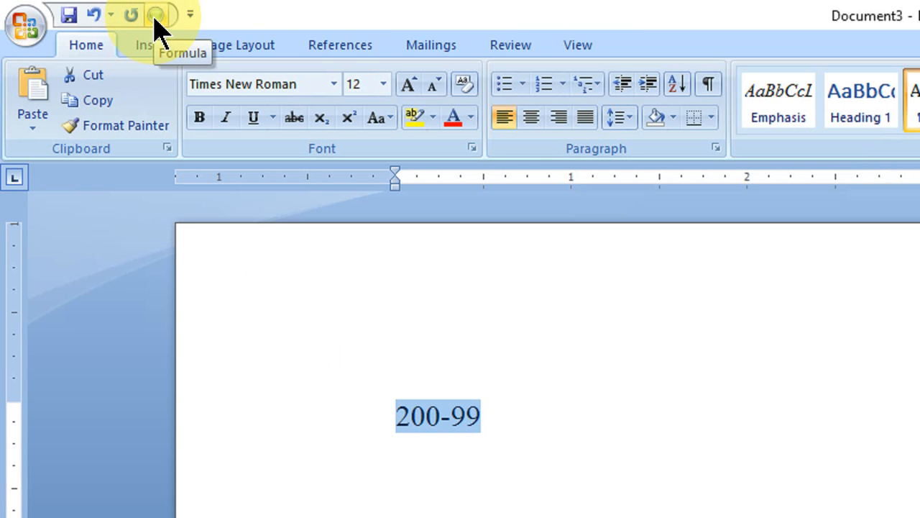
scroll(down, 3)
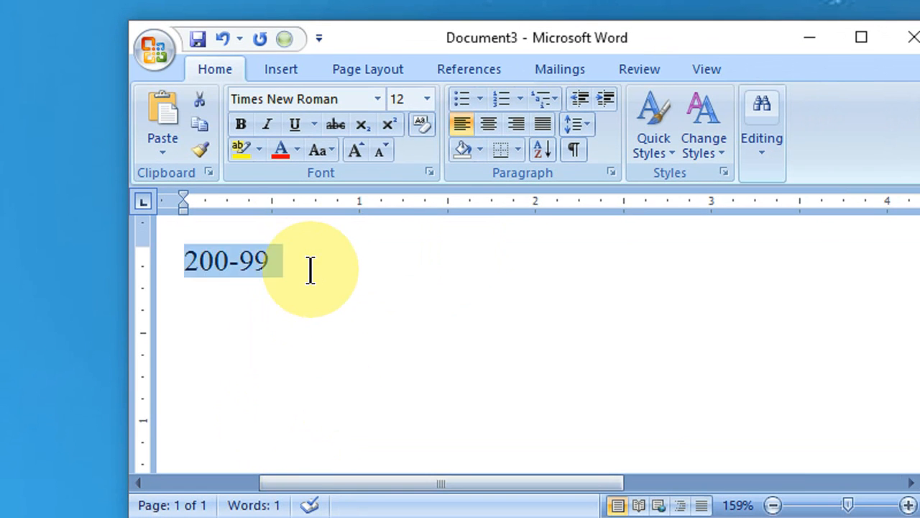
Enter and evaluate 1000*200-50+300/5, then type 98900+900 on a new line
text(1000)
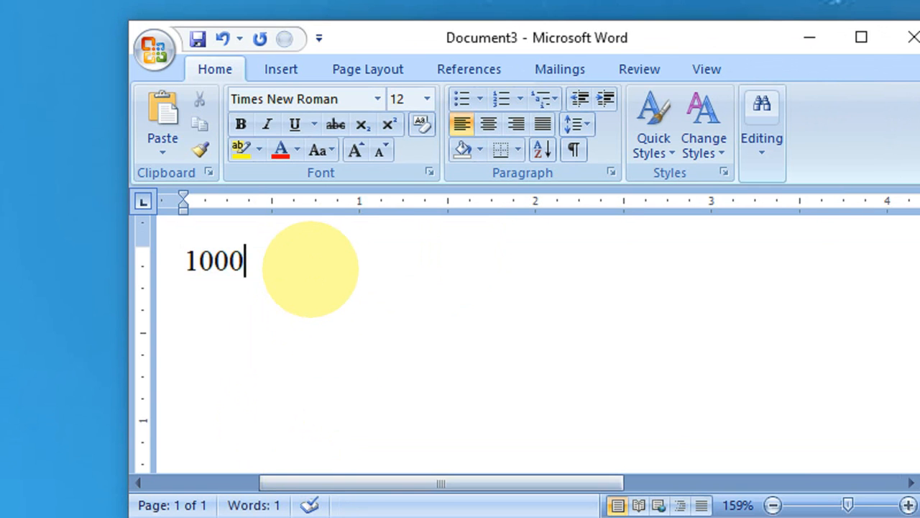
text(*200)
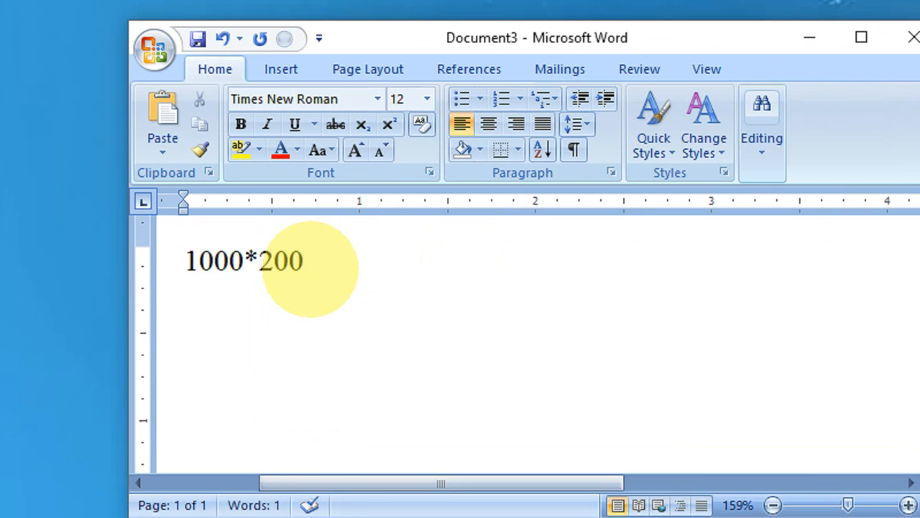
text(-)
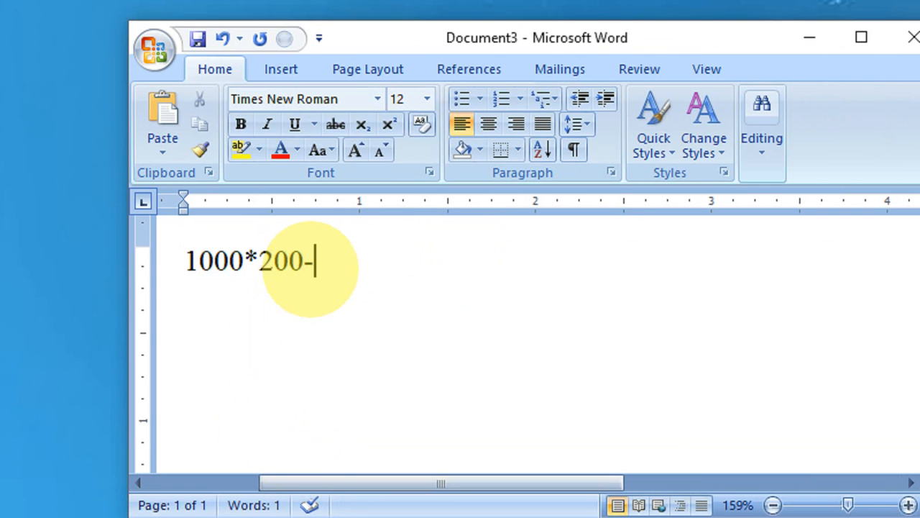
text(50)
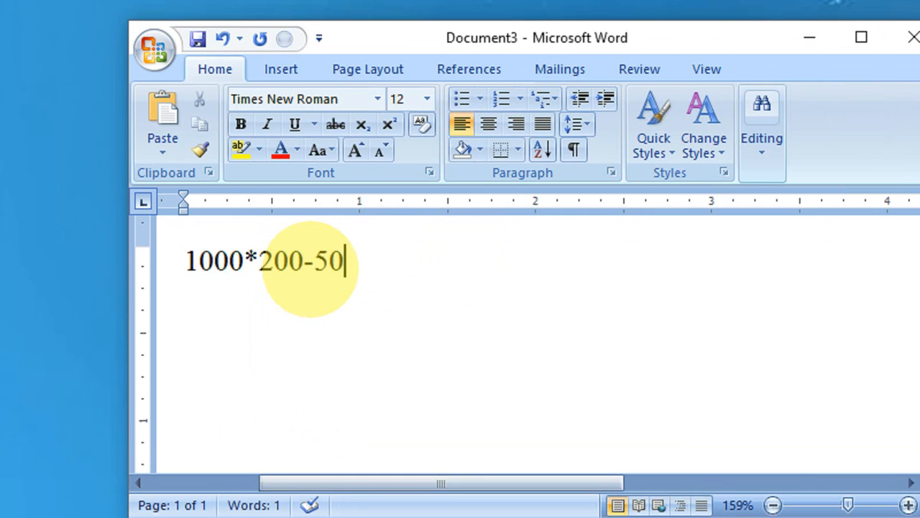
text(+3--)
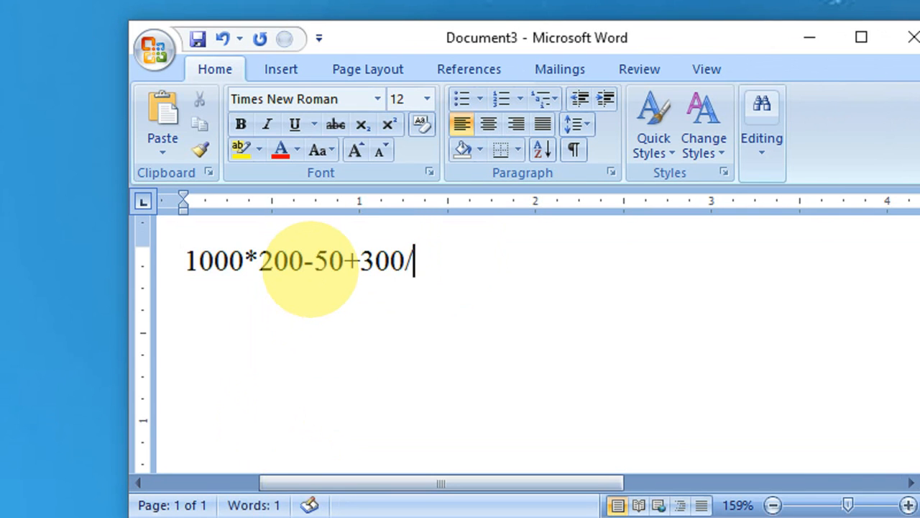
text(5)
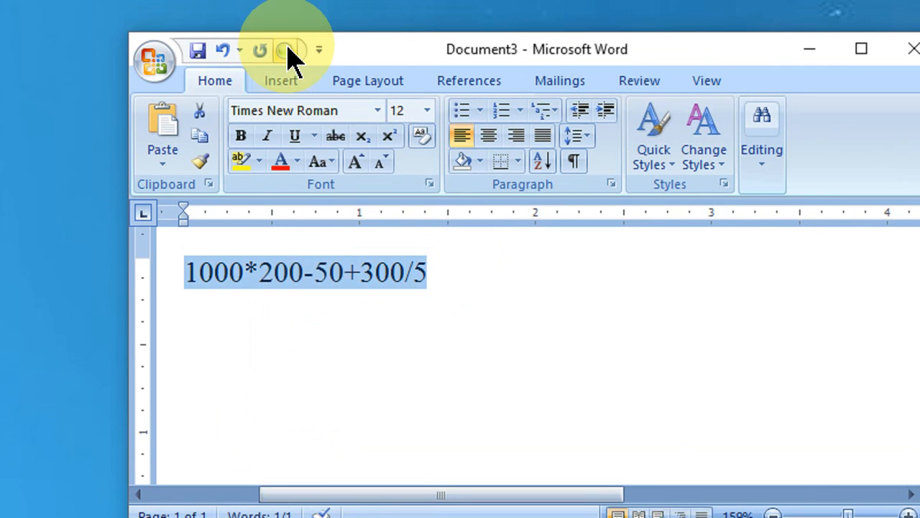
click(287, 48)
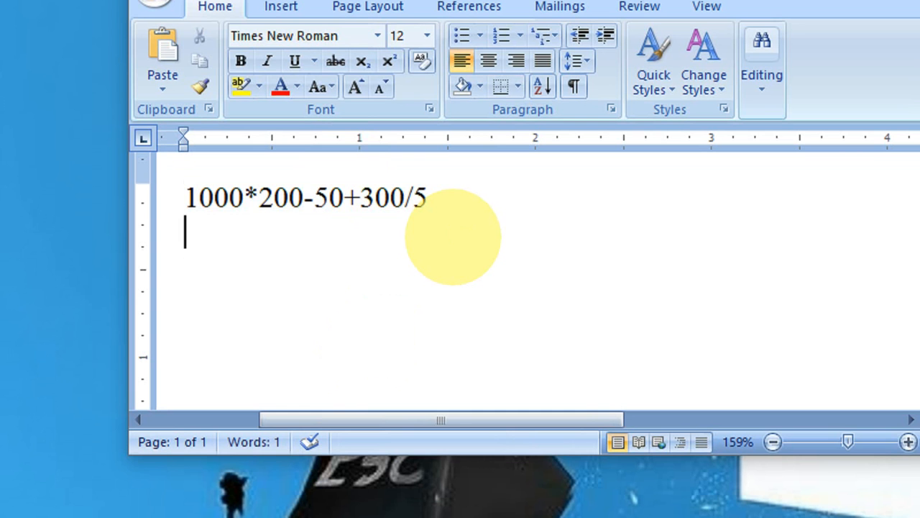
text(98900)
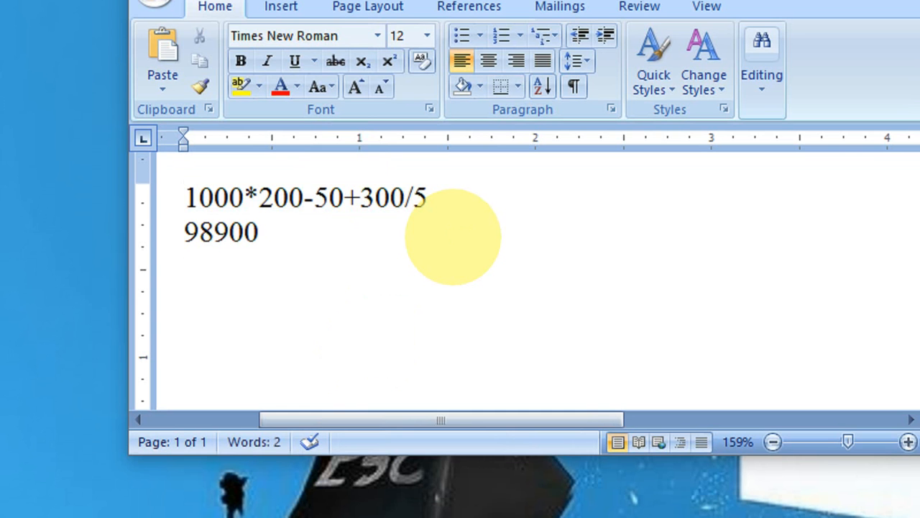
text(+900)
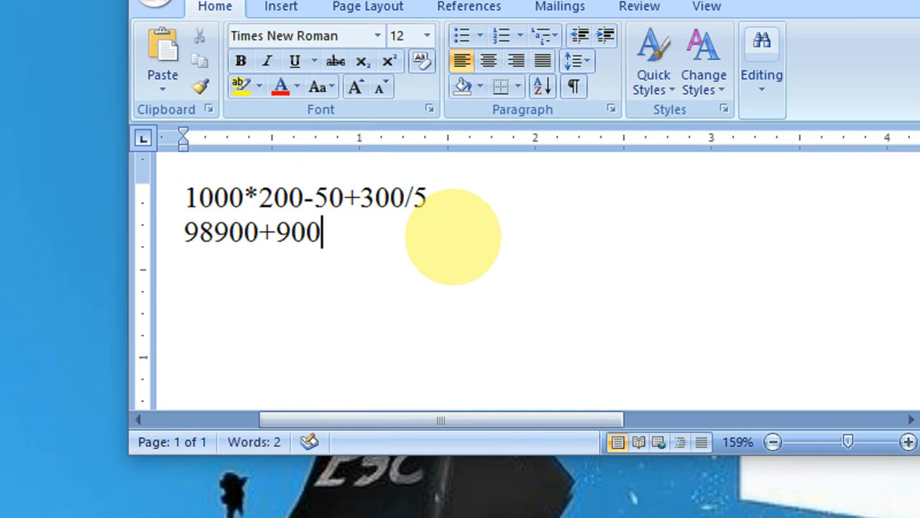